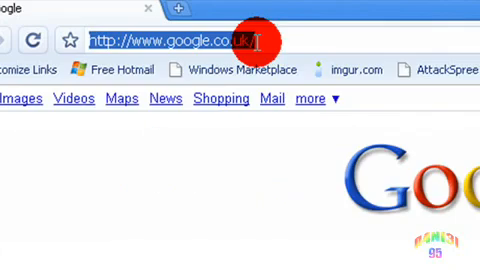
{"action": "type", "text": "www.dvddecrypter.or"}
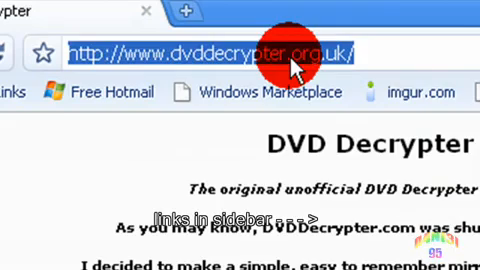
{"action": "type", "text": "www.soft"}
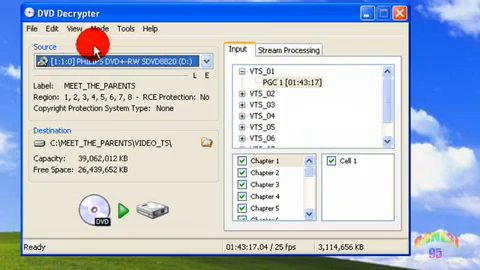
Set DVD Decrypter to ISO Read mode and save the MEET_THE_PARENTS image to Local Disk C.
{"action": "left_click", "coordinate": [88, 27]}
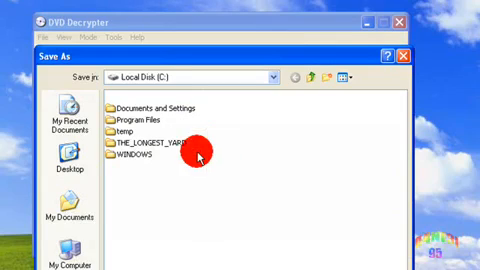
{"action": "left_click", "coordinate": [67, 152]}
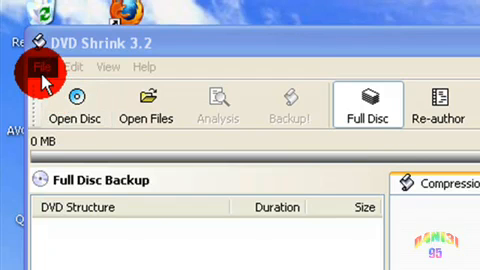
Choose Open Disc Image in DVD Shrink to load the ripped ISO.
{"action": "left_click", "coordinate": [44, 67]}
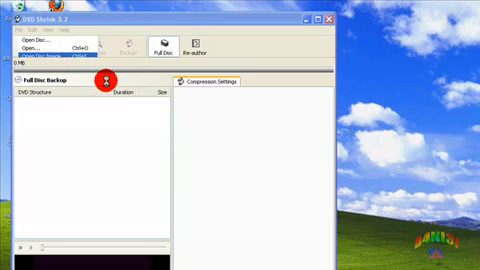
{"action": "left_click", "coordinate": [30, 54]}
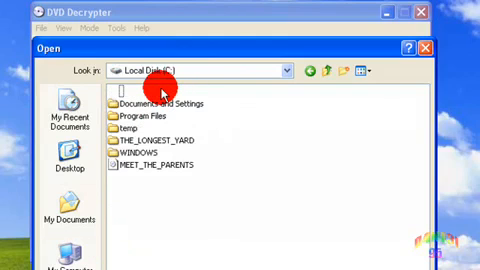
{"action": "mouse_move", "coordinate": [165, 155]}
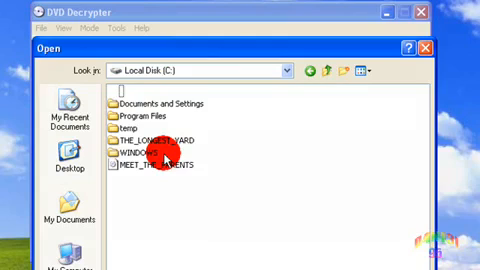